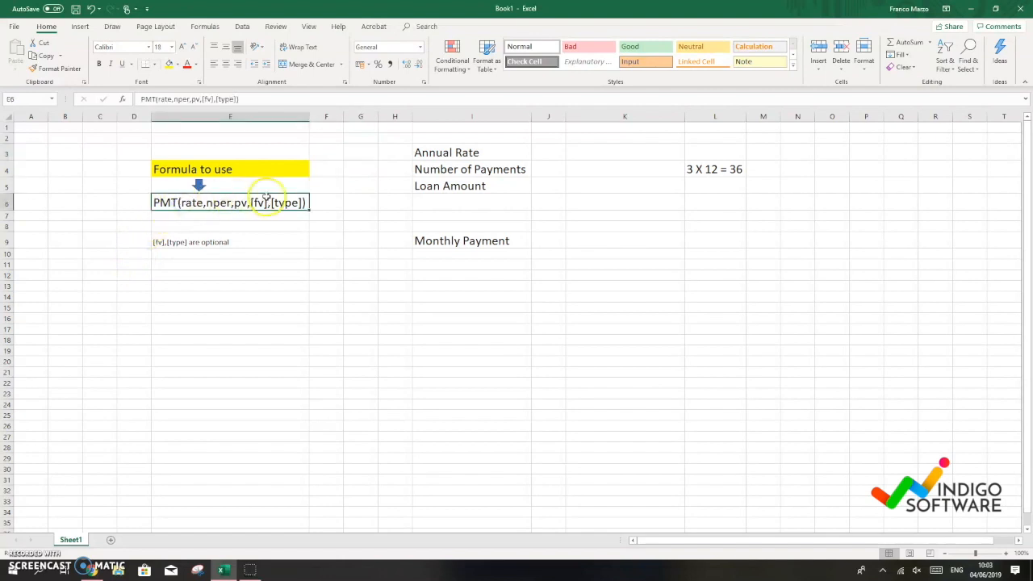
mouse_move(471, 126)
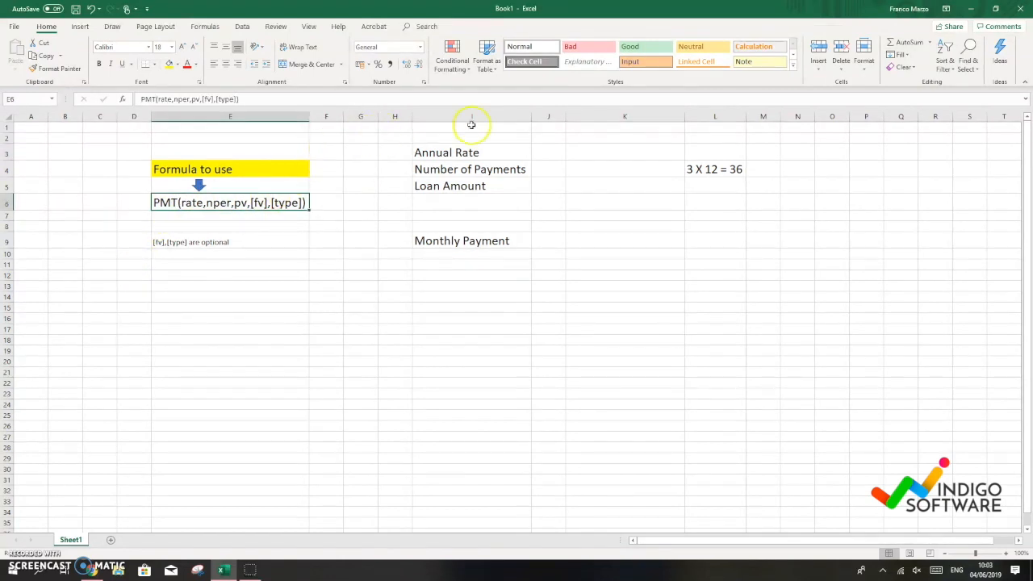
- Enter 6% annual rate in J3, 36 payments in J4 and 10000 loan amount in J5
click(549, 152)
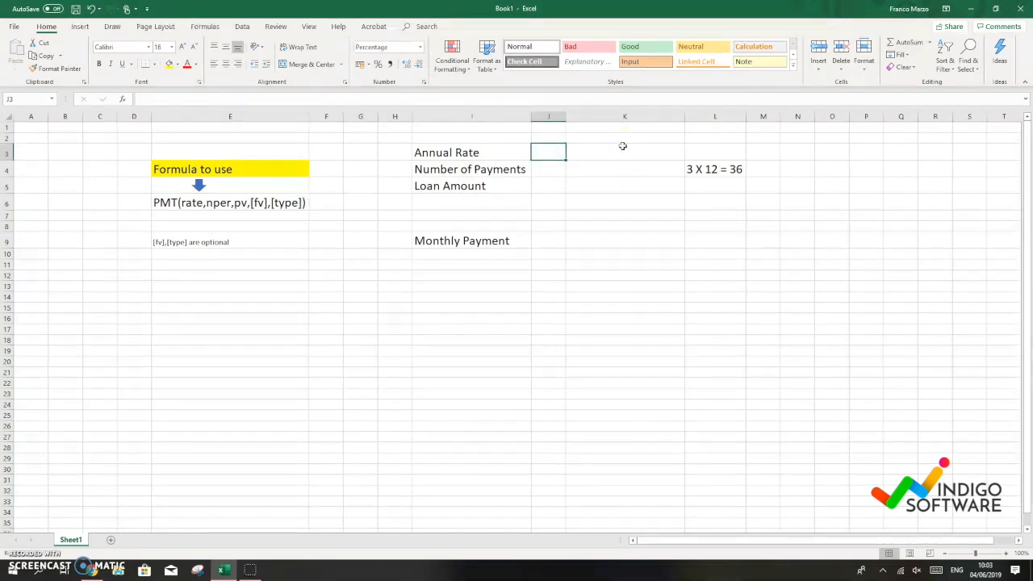
text(6%)
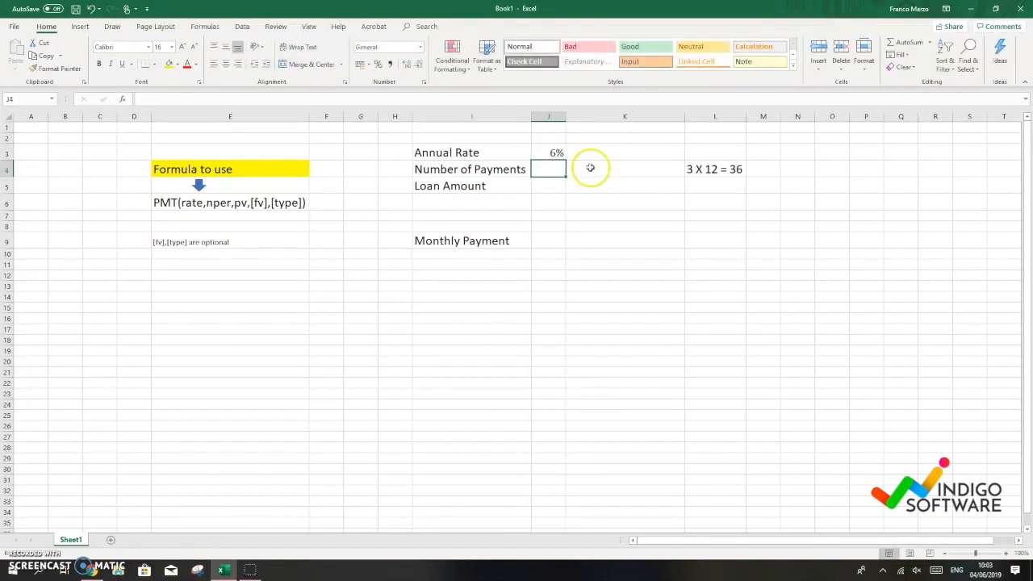
text(3)
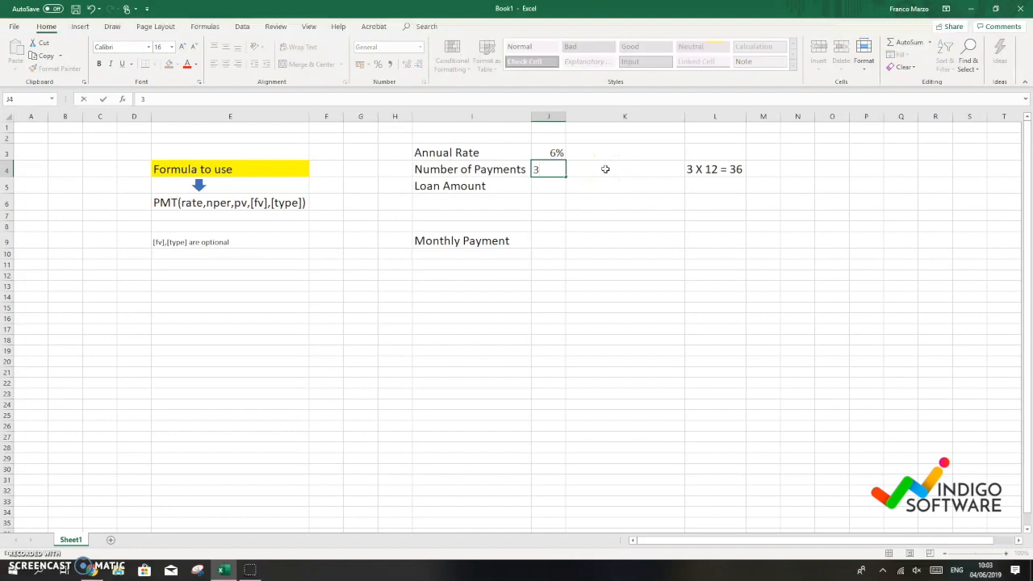
text(36)
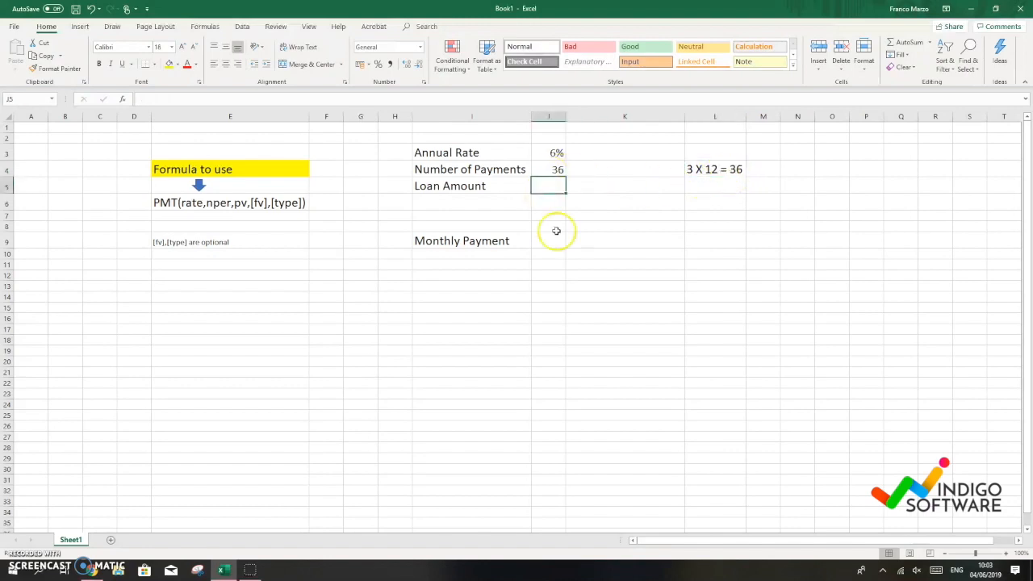
text(10000)
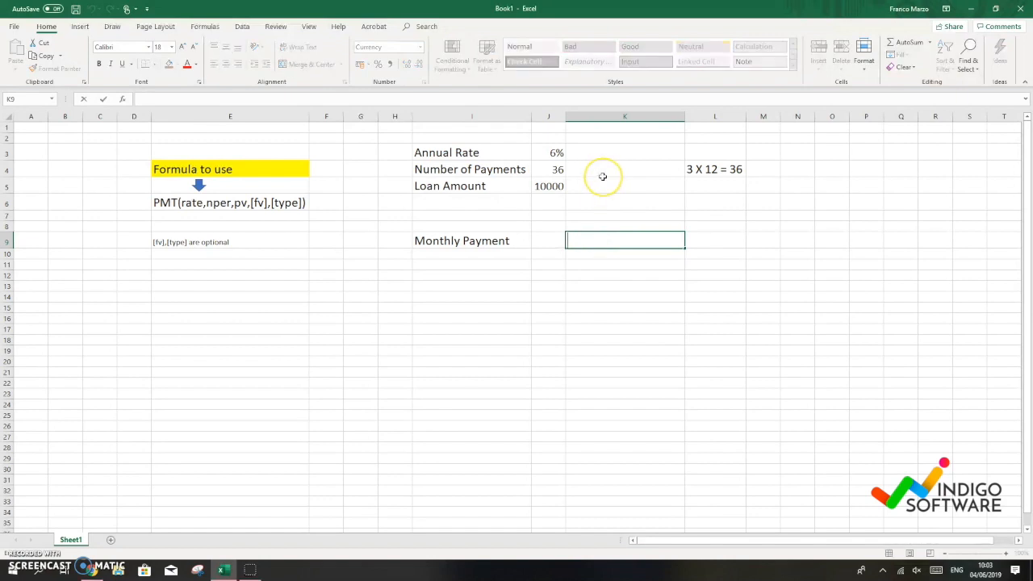
- Begin =PMT( in the Monthly Payment cell K6 using formula autocomplete
text(=)
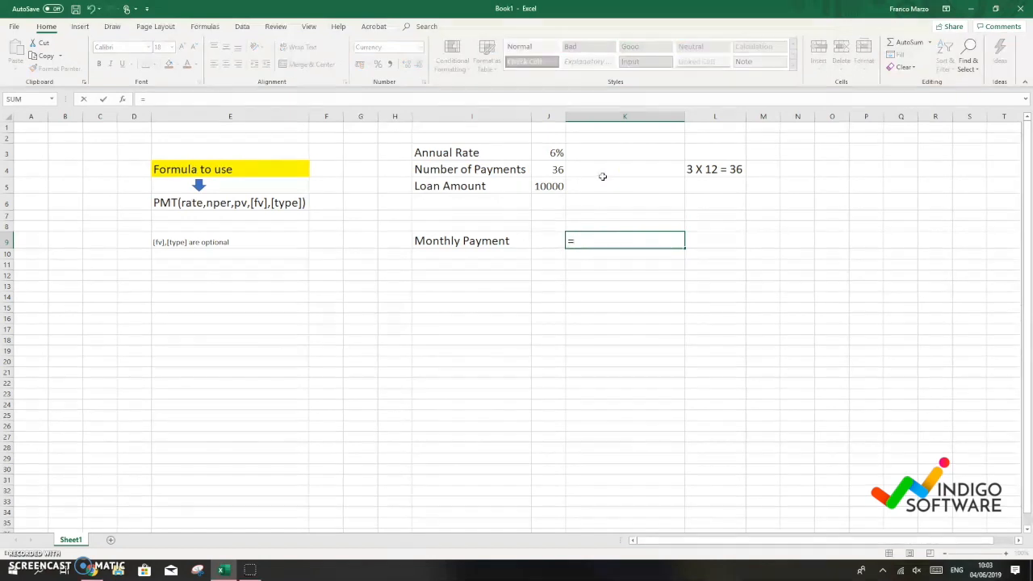
text(P)
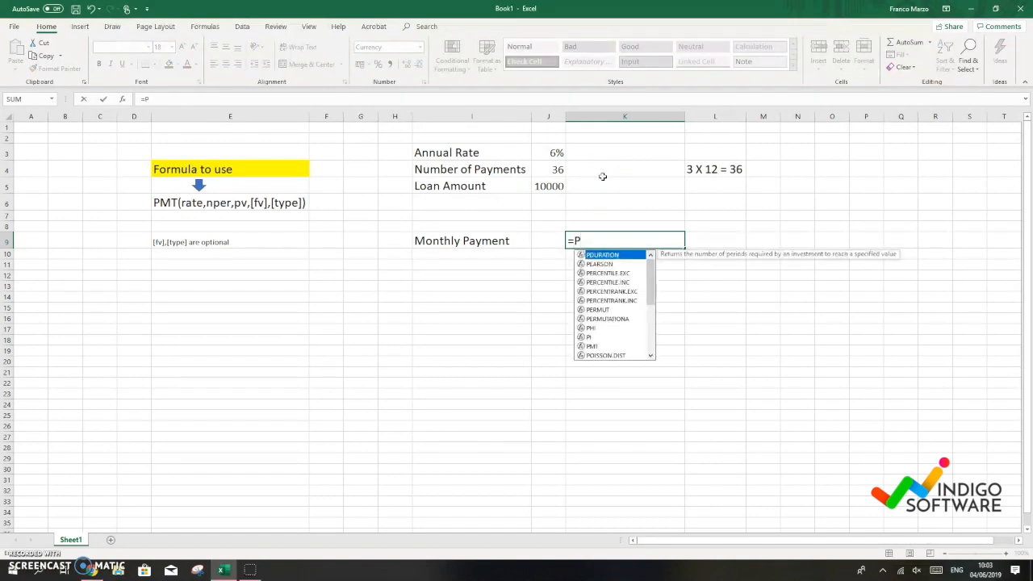
text(MT)
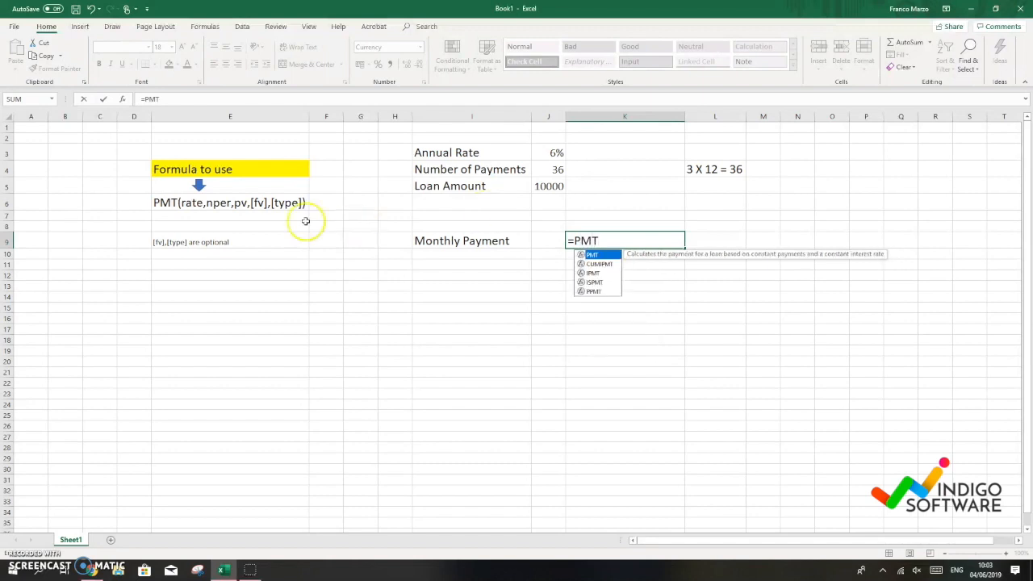
mouse_move(610, 225)
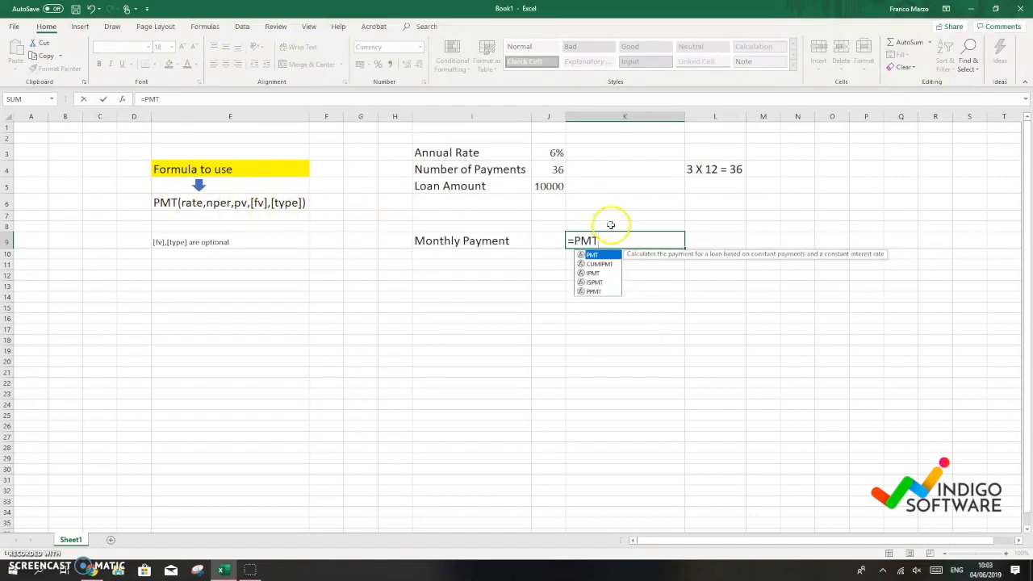
text(()
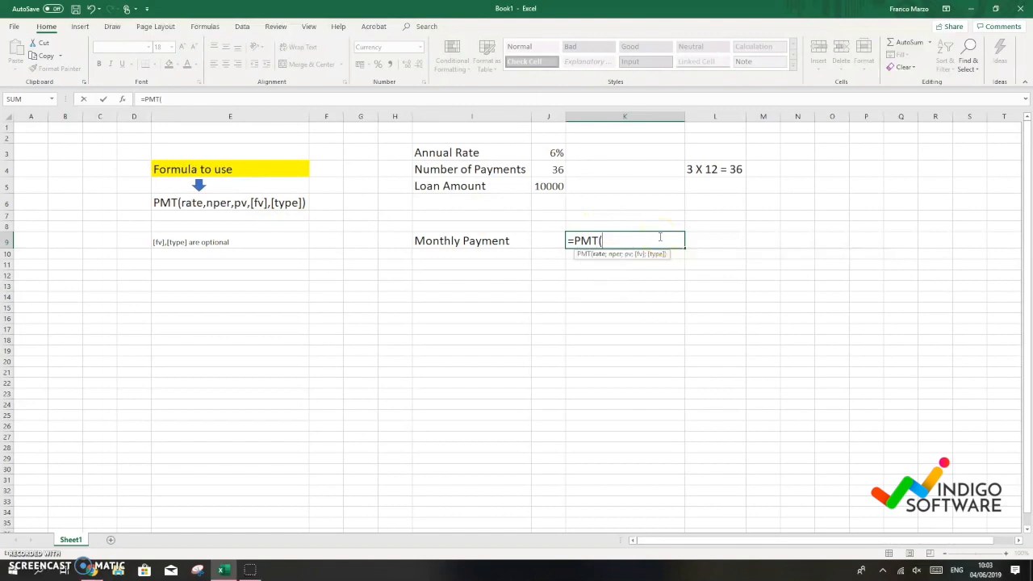
mouse_move(601, 255)
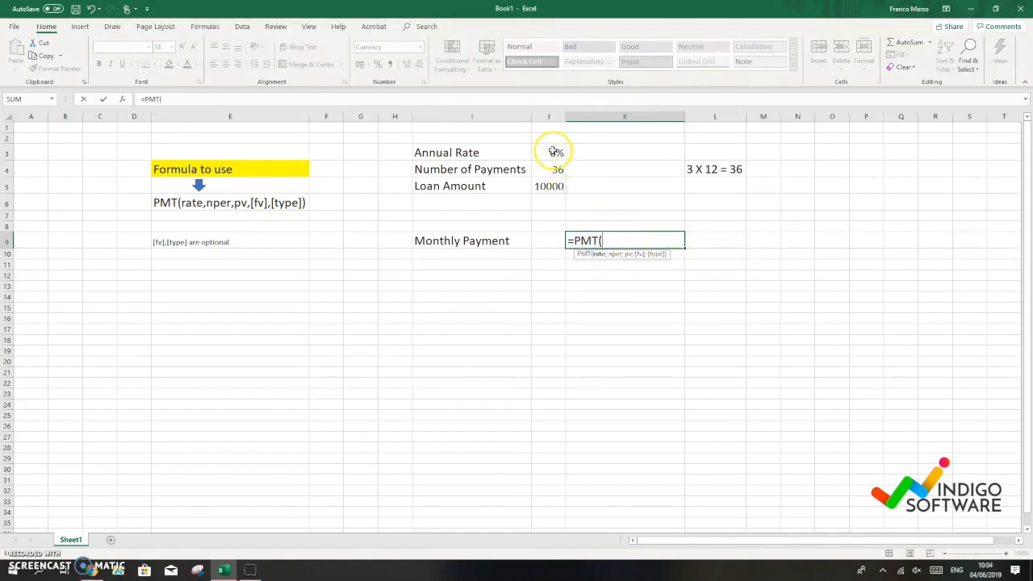
- Complete PMT with J3/12 as rate, J4 payments and J5 loan, returning -304,22 €
click(552, 152)
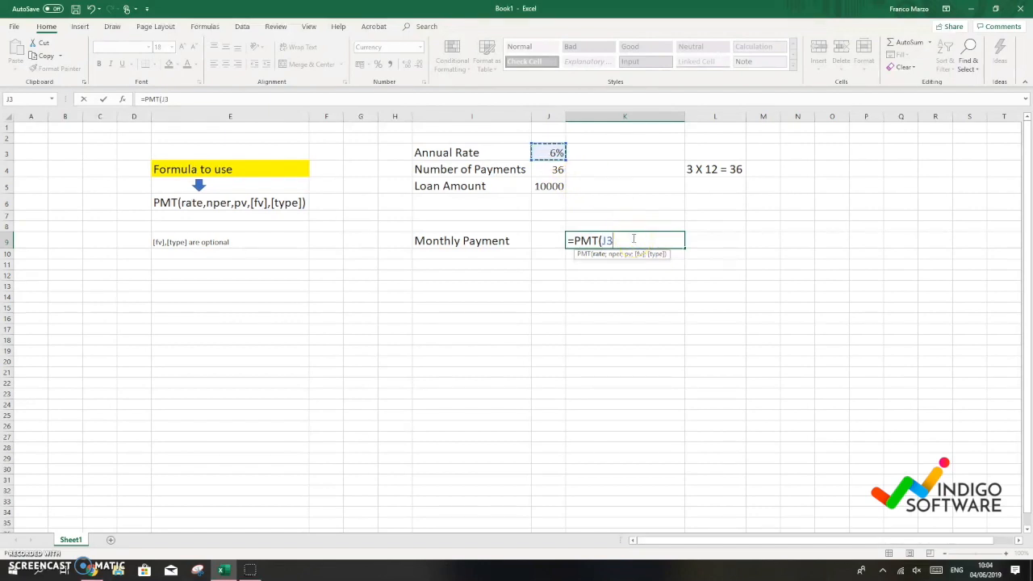
text(/)
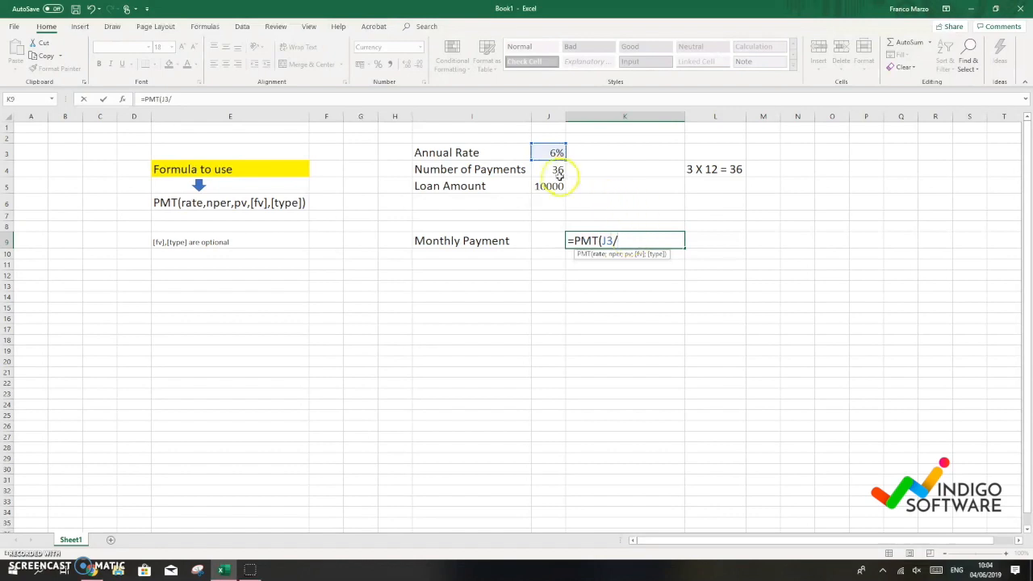
mouse_move(717, 169)
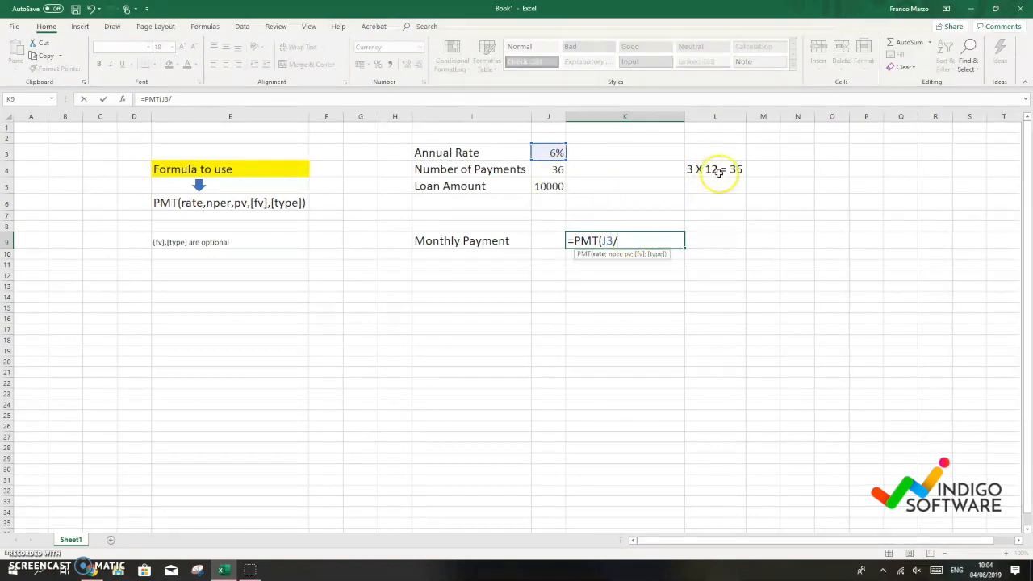
mouse_move(638, 253)
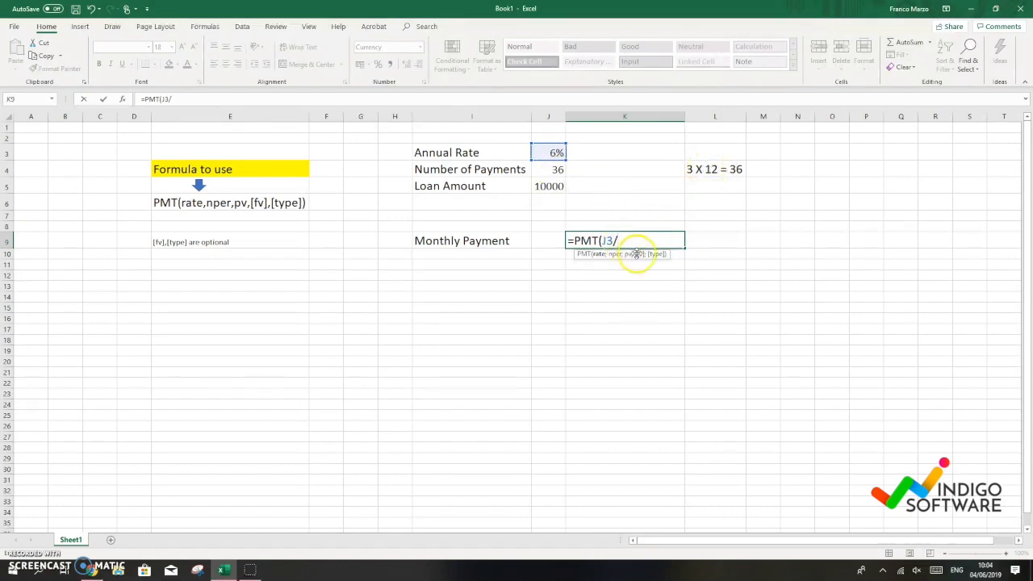
text(12)
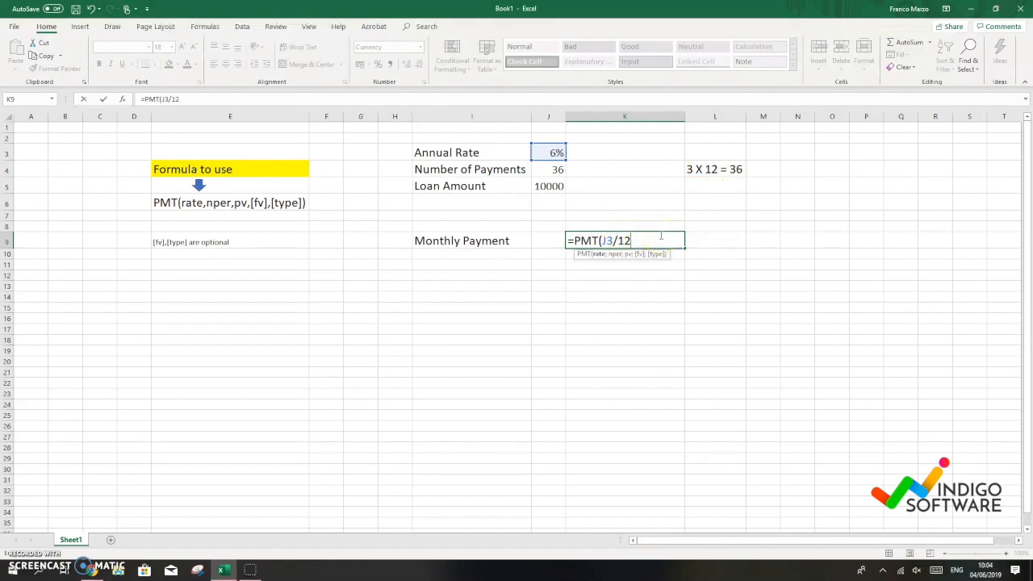
text(;)
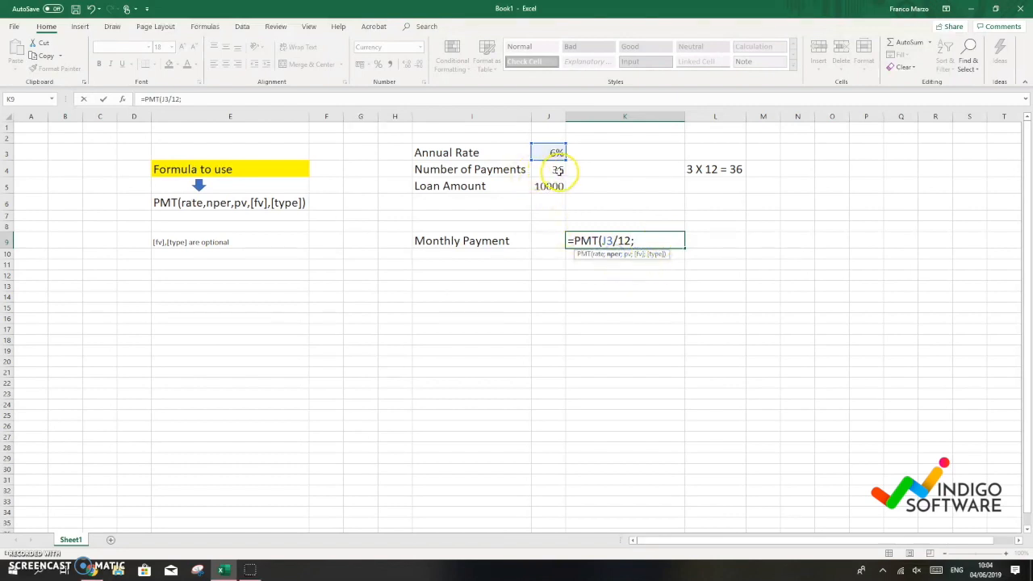
click(549, 169)
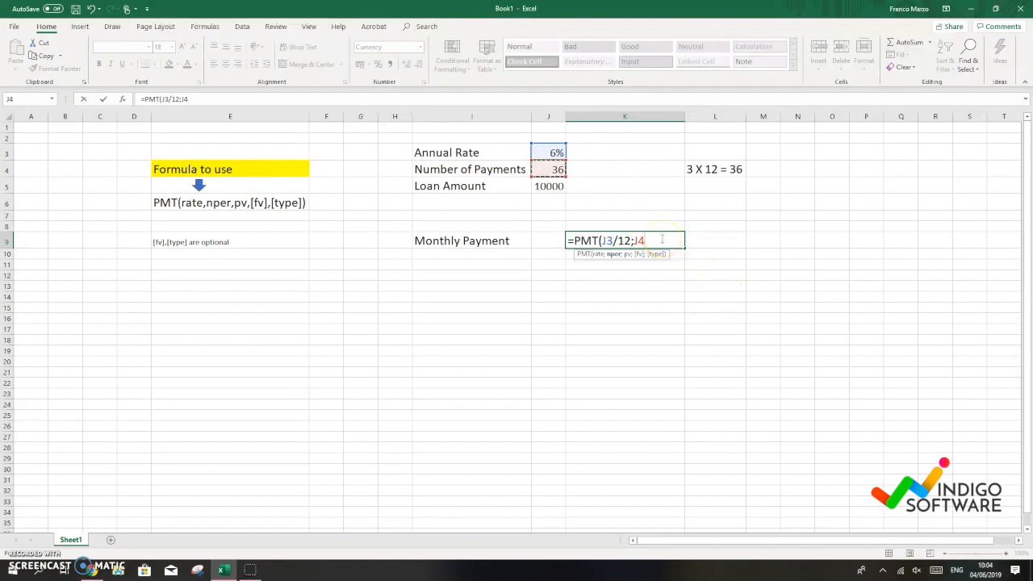
text(;J5))
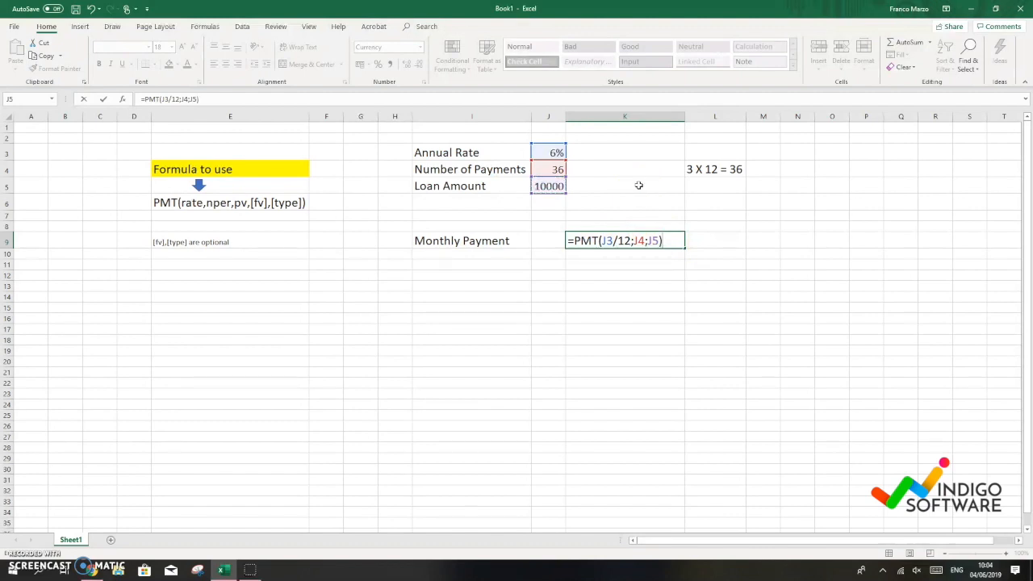
key(enter)
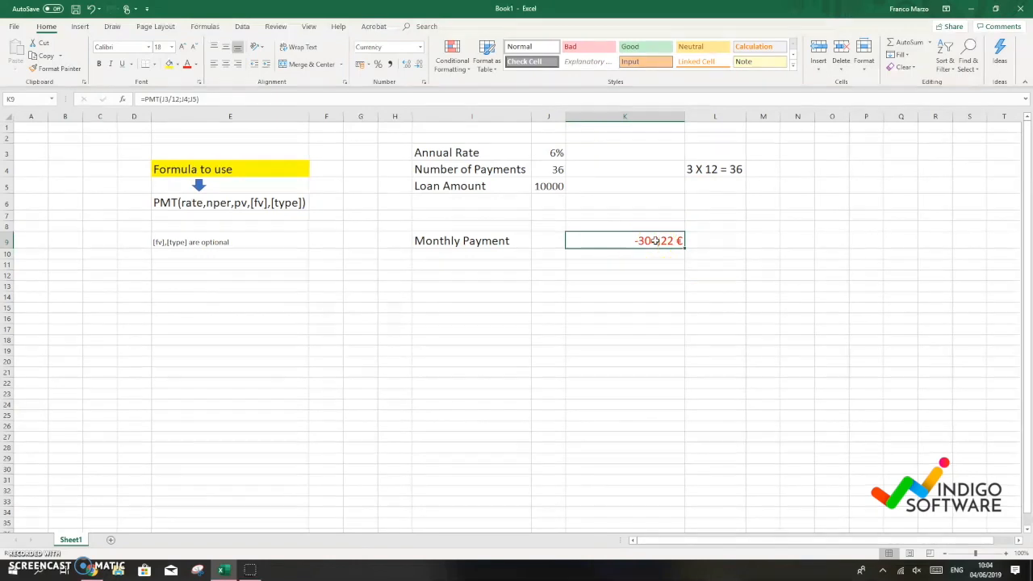
- Reopen the K6 formula showing -304,22 € for editing
double_click(625, 240)
text(-)
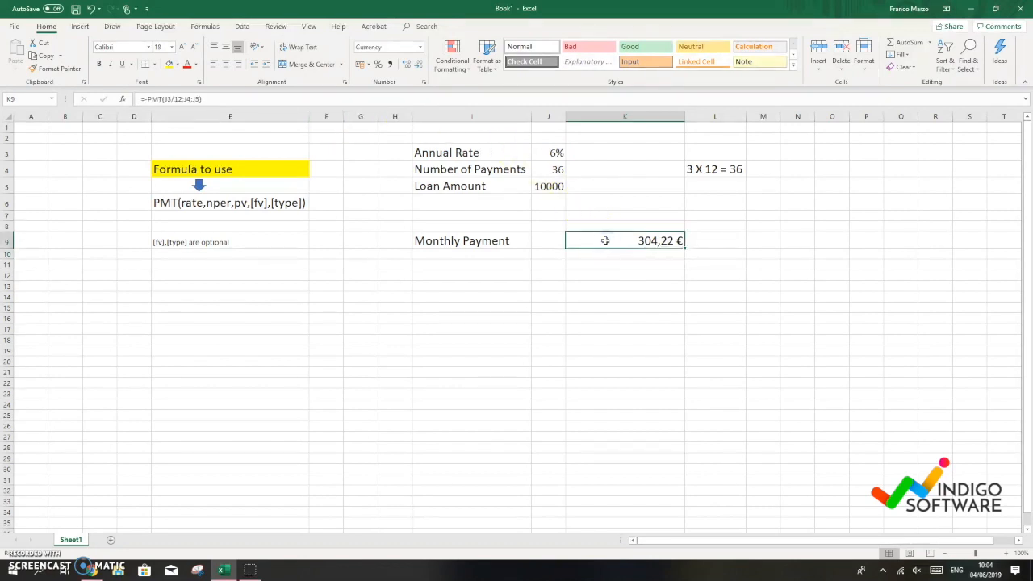
- Negate the PMT formula so K6 shows a positive 304,22 € and review it
click(600, 241)
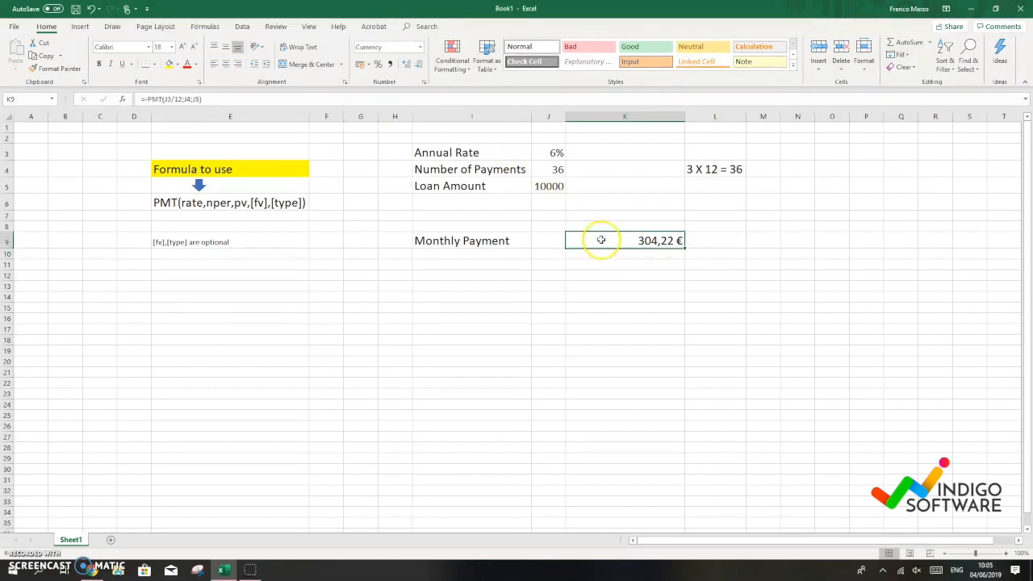